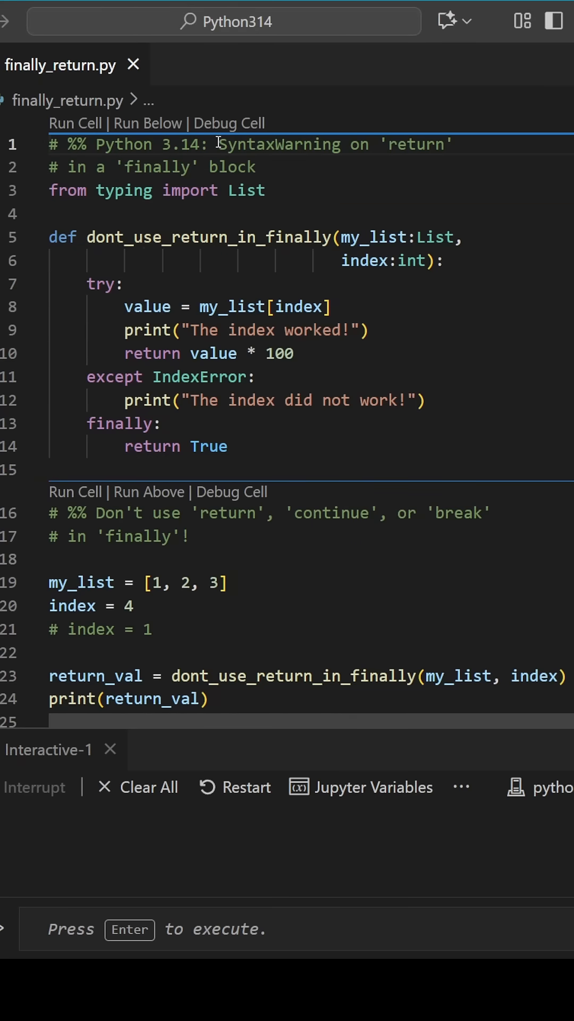
Step: Run the cell with the finally block returning True, printing 'The index did not work!' and True
{"action": "left_click_drag", "start_coordinate": [218, 144], "coordinate": [256, 166]}
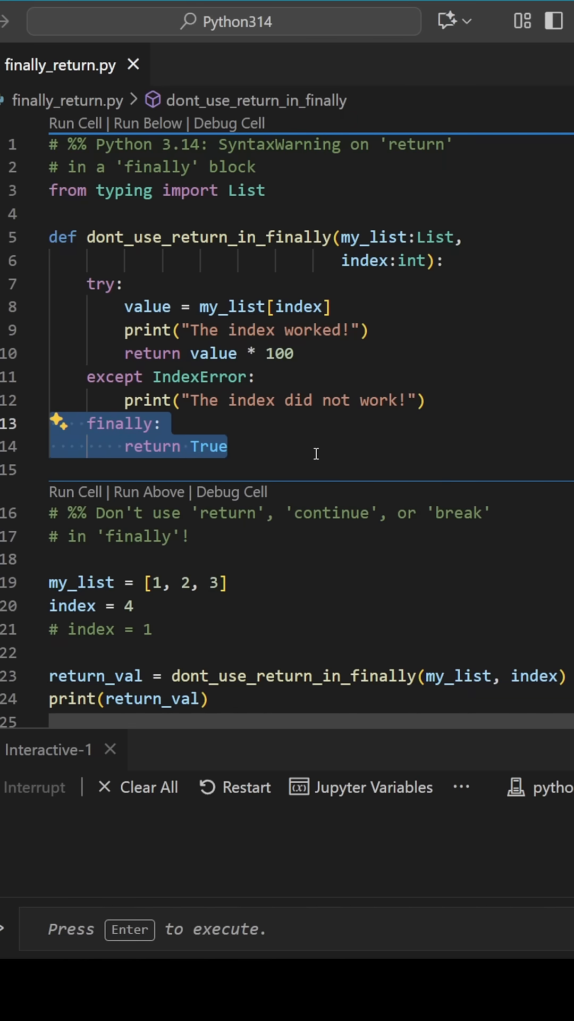
{"action": "scroll", "scroll_direction": "down", "scroll_amount": 3}
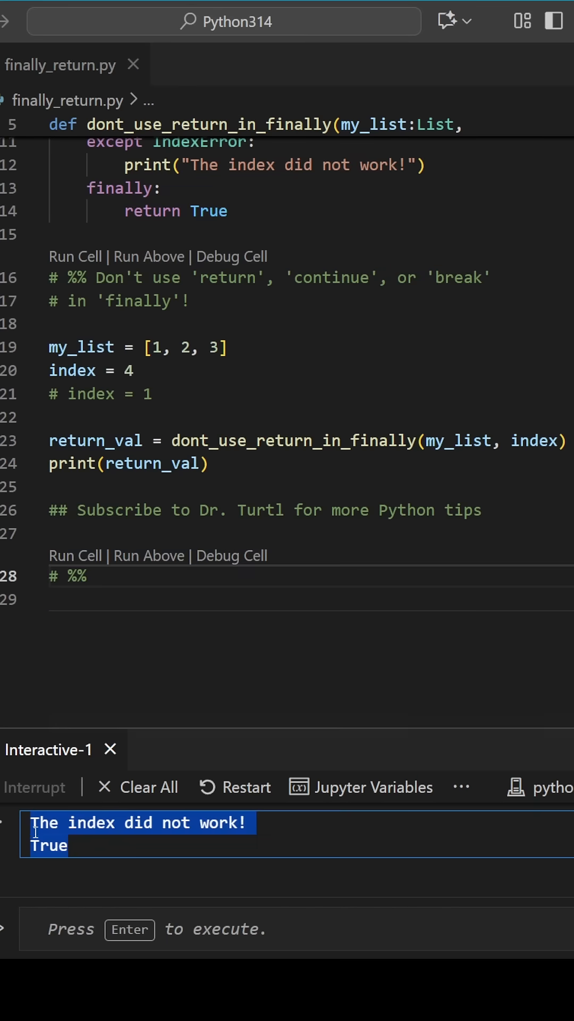
{"action": "mouse_move", "coordinate": [25, 831]}
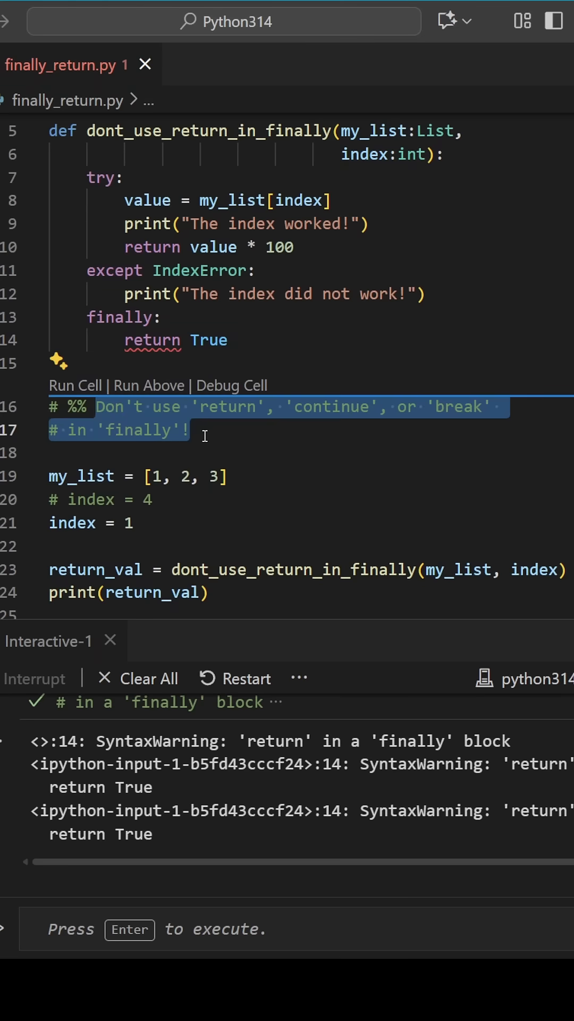
Step: Scroll the Interactive window to view the SyntaxWarnings about 'return' in a 'finally' block
{"action": "scroll", "scroll_direction": "down", "scroll_amount": 3}
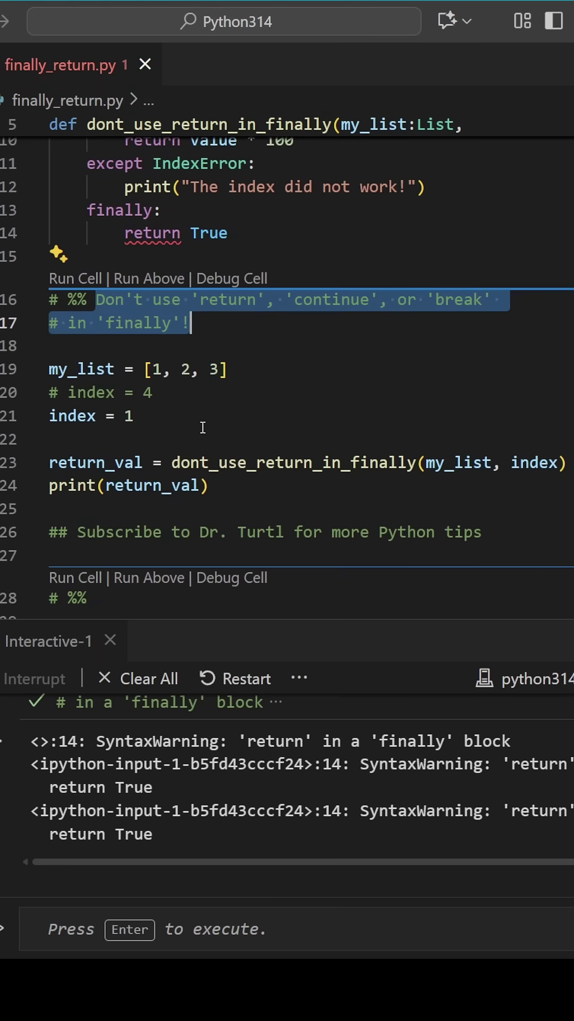